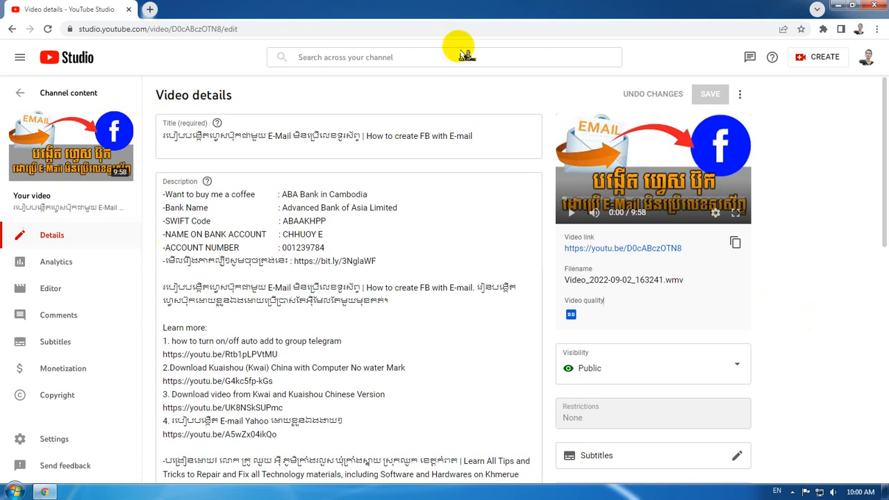
{"action": "mouse_move", "coordinate": [826, 331]}
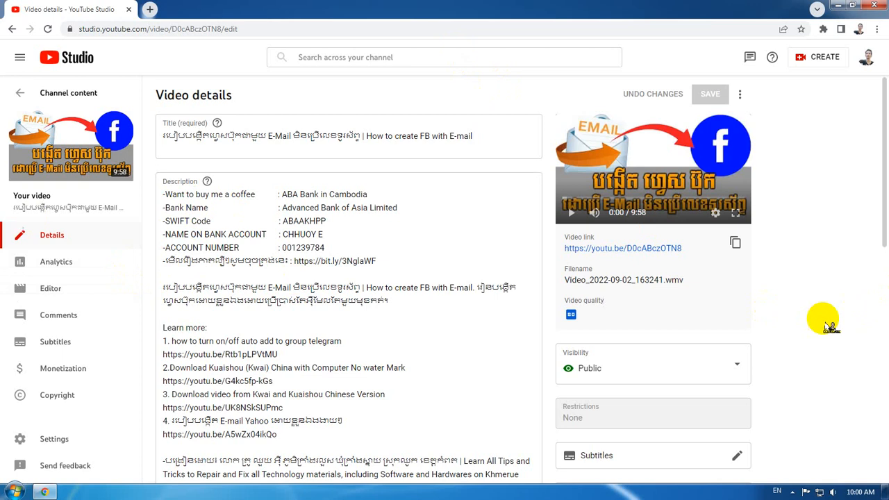
Step: Enter the video editor's Trim & cut mode for the 9:57 clip
{"action": "scroll", "scroll_direction": "down", "scroll_amount": 3}
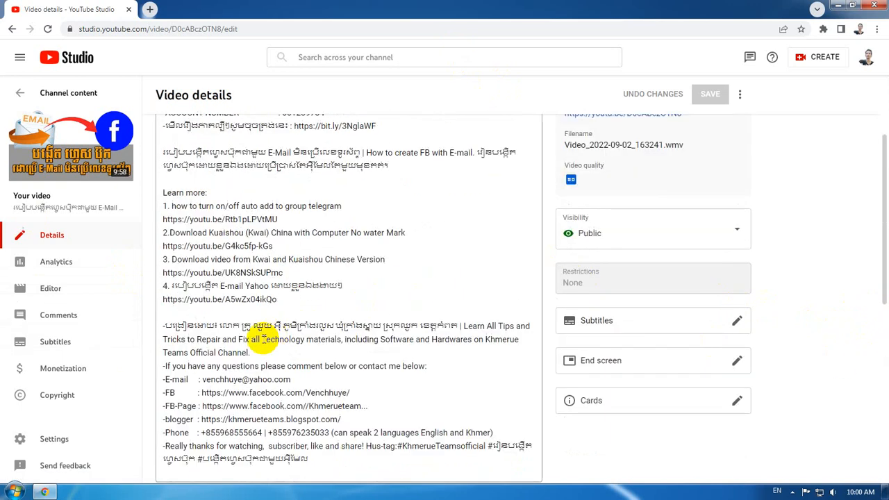
{"action": "mouse_move", "coordinate": [53, 294]}
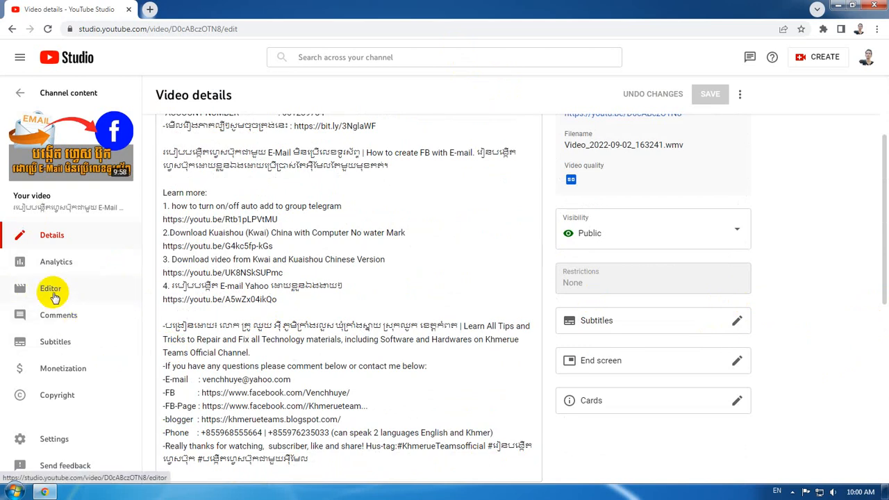
{"action": "mouse_move", "coordinate": [59, 289]}
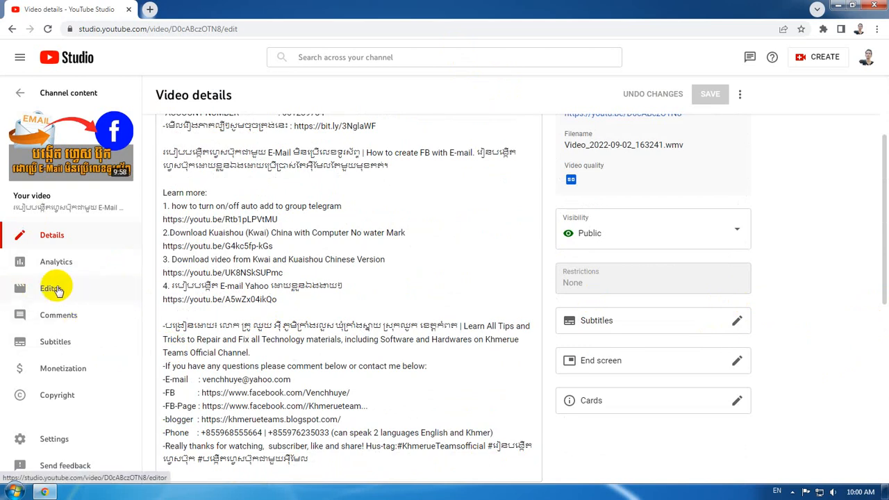
{"action": "left_click", "coordinate": [51, 288]}
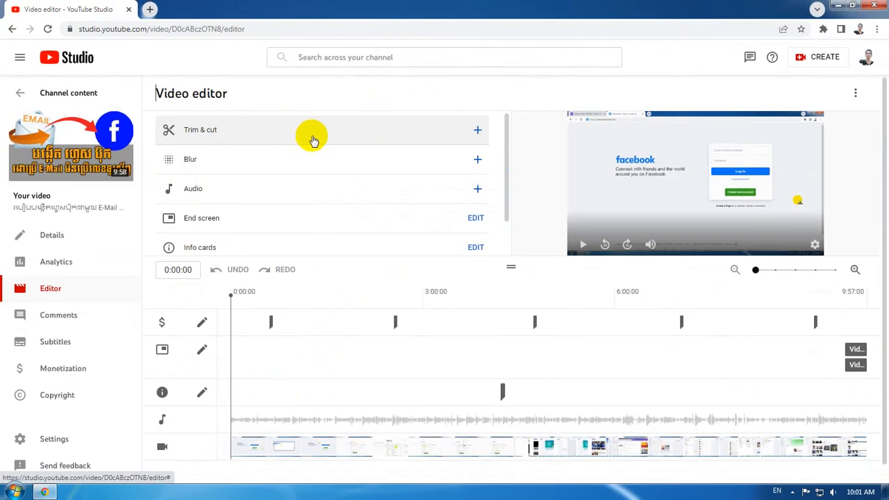
{"action": "left_click", "coordinate": [200, 131]}
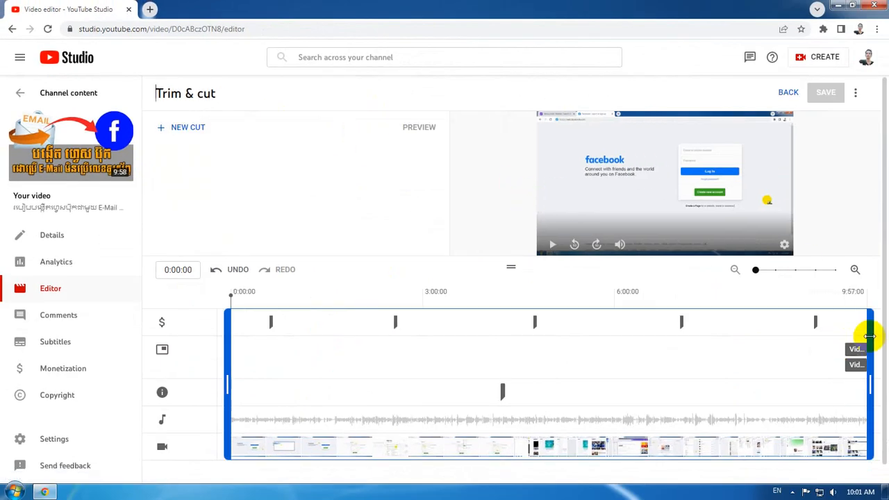
Step: Drag the right trim handle in to about five minutes, hit the 5-second element error, and restore full length
{"action": "left_click_drag", "start_coordinate": [867, 334], "coordinate": [850, 333]}
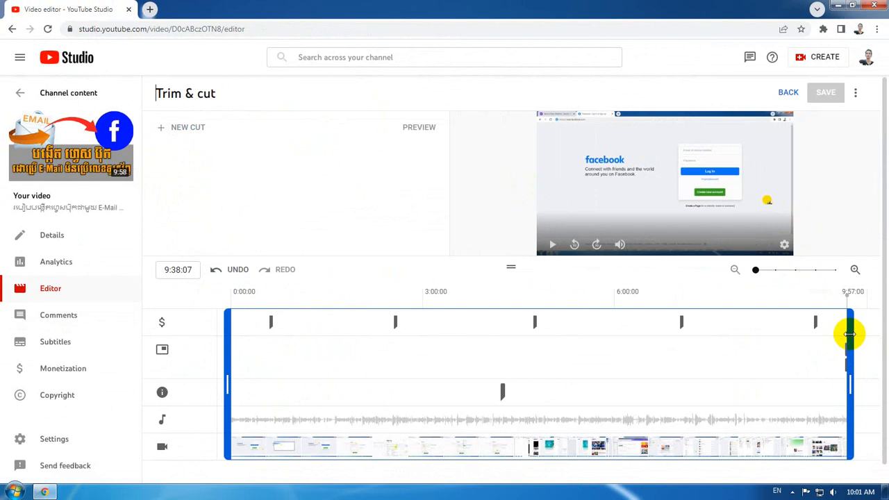
{"action": "left_click_drag", "start_coordinate": [850, 333], "coordinate": [847, 375]}
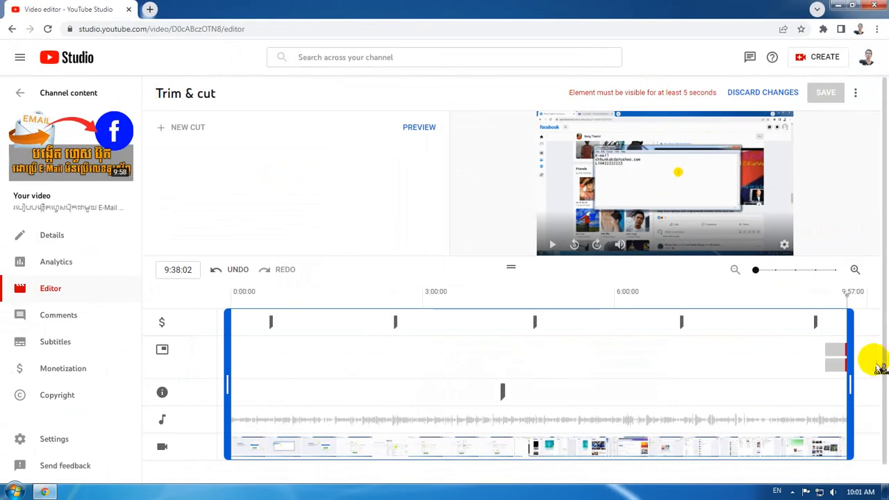
{"action": "left_click_drag", "start_coordinate": [848, 373], "coordinate": [539, 372]}
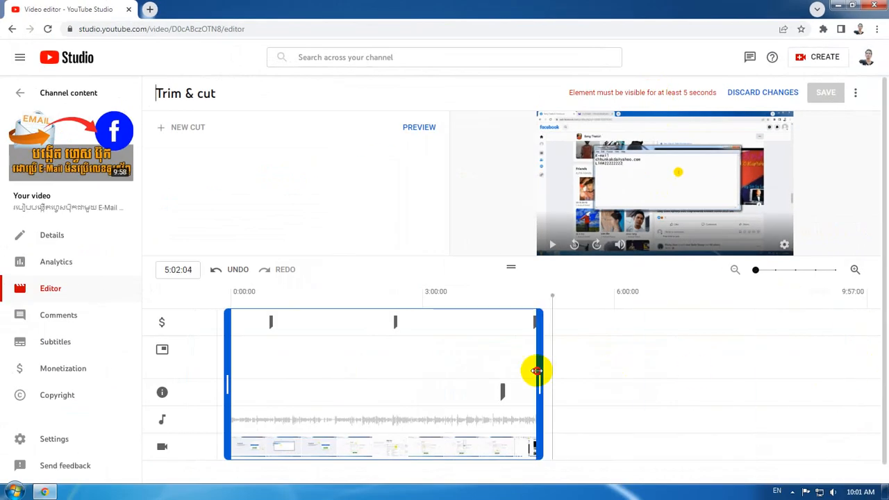
{"action": "left_click_drag", "start_coordinate": [539, 370], "coordinate": [817, 353]}
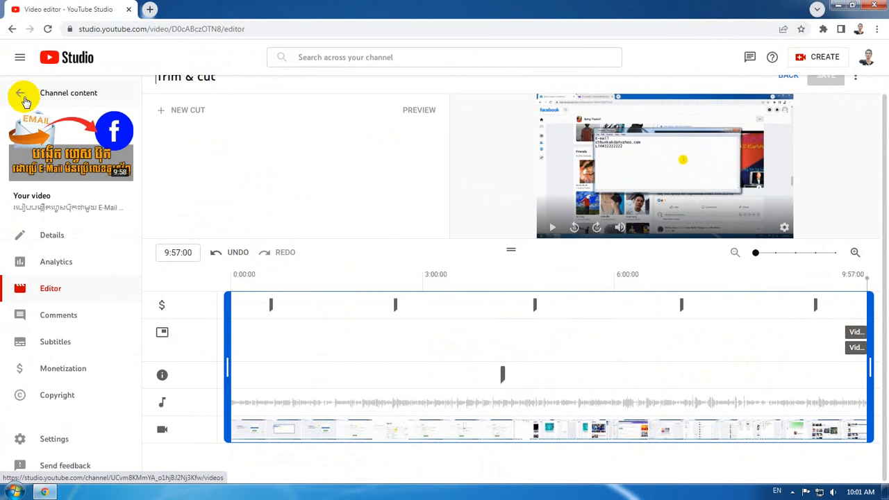
Step: Leave the editor for Channel content and reach the End screen row on the first video's details
{"action": "left_click", "coordinate": [25, 91]}
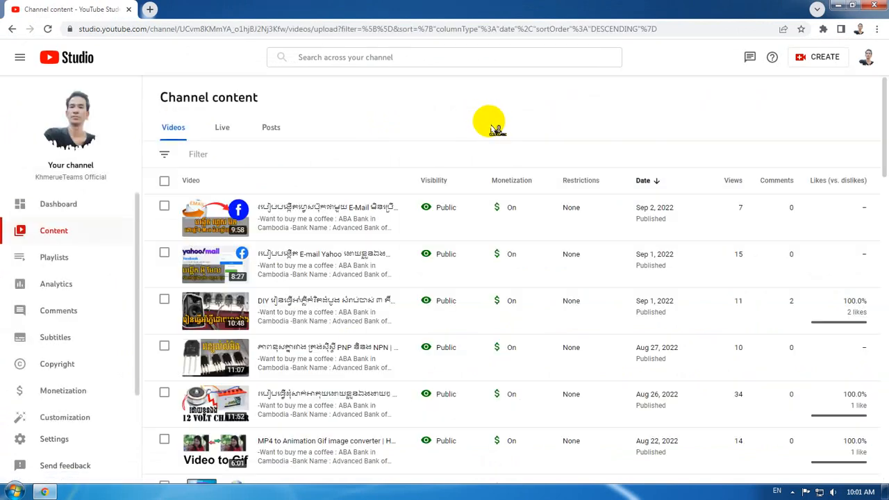
{"action": "left_click", "coordinate": [264, 228]}
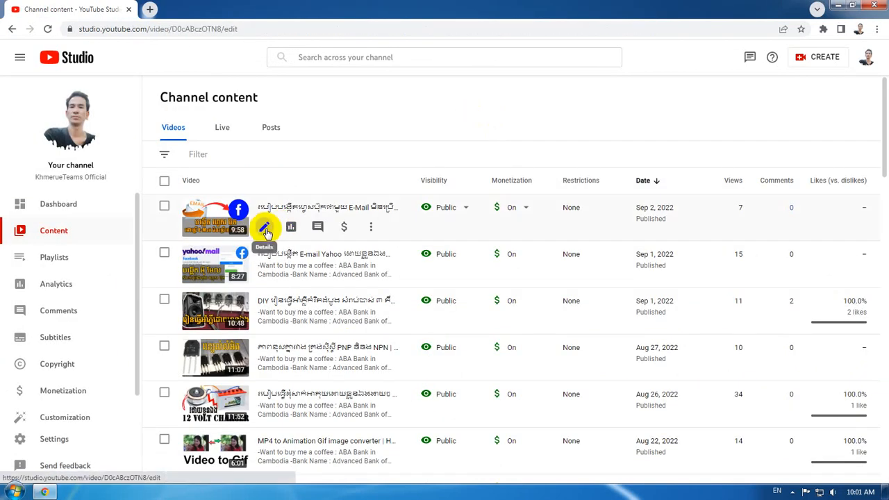
{"action": "left_click", "coordinate": [264, 226]}
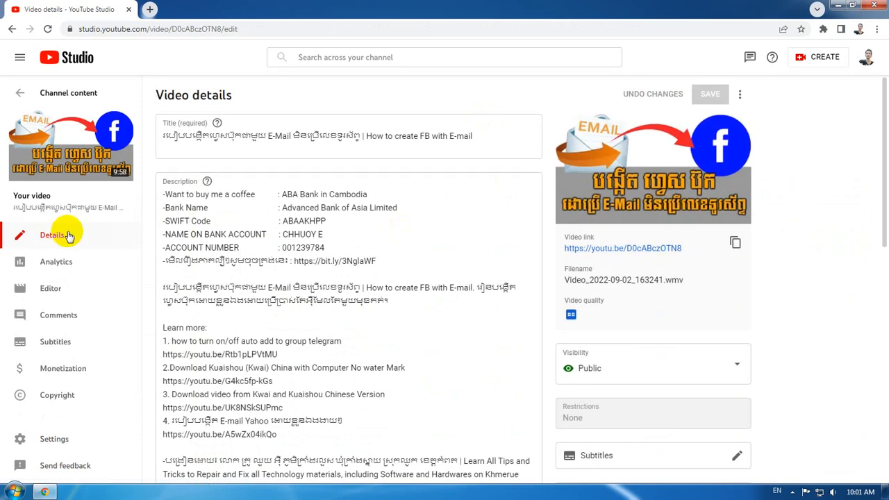
{"action": "scroll", "scroll_direction": "down", "scroll_amount": 3}
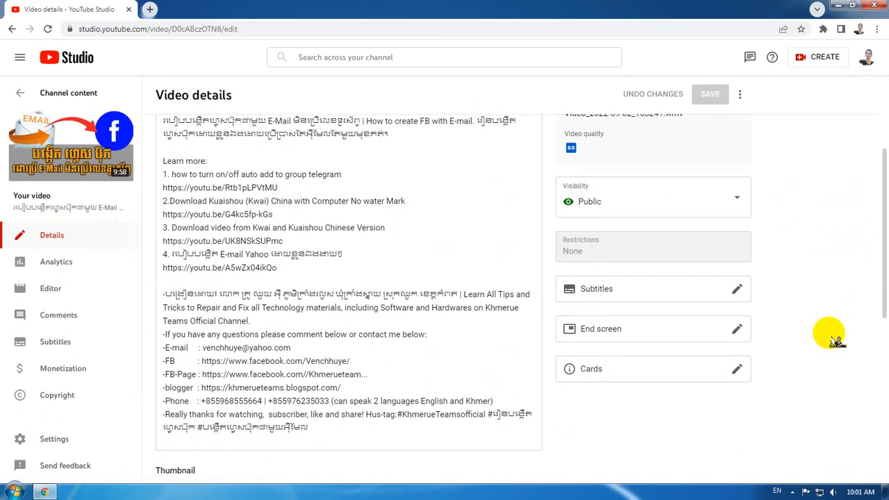
{"action": "scroll", "scroll_direction": "down", "scroll_amount": 3}
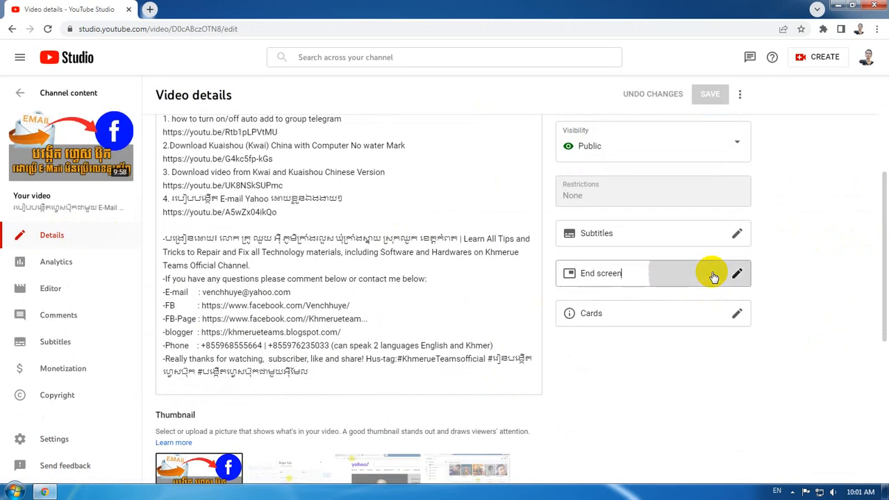
Step: Delete the GIF-converter video element from the end screen and save the end screens
{"action": "left_click", "coordinate": [736, 273]}
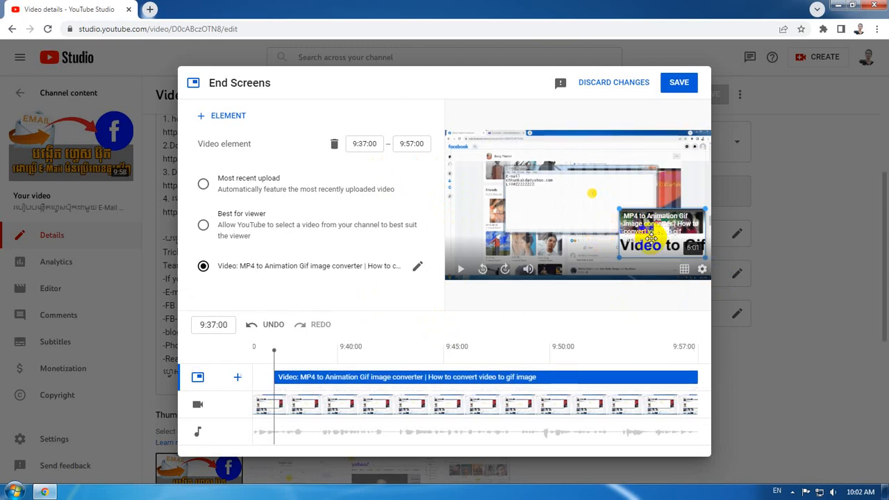
{"action": "left_click", "coordinate": [221, 116]}
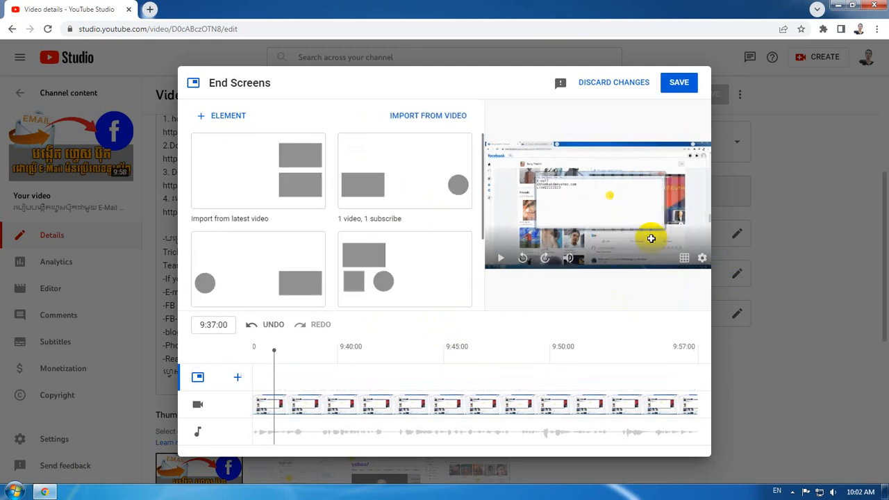
{"action": "left_click", "coordinate": [678, 82]}
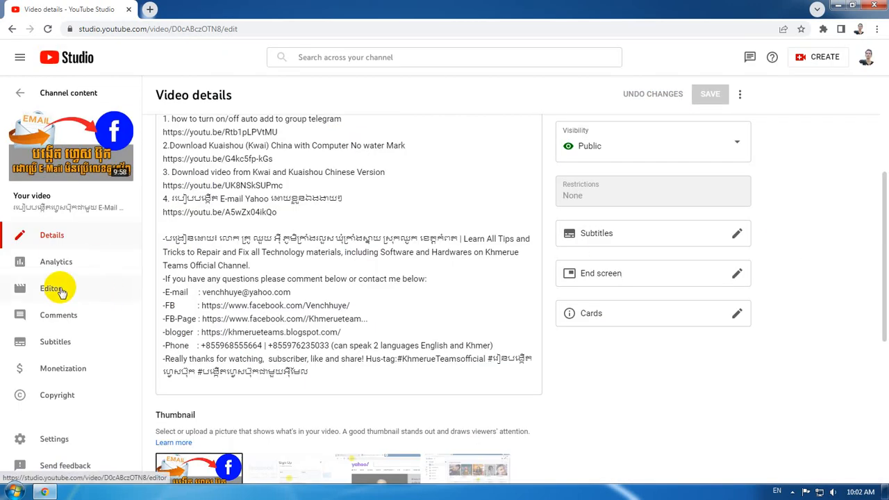
Step: Reopen the editor, start and cancel a New cut, then drag the right trim handle inward unblocked
{"action": "left_click", "coordinate": [50, 288]}
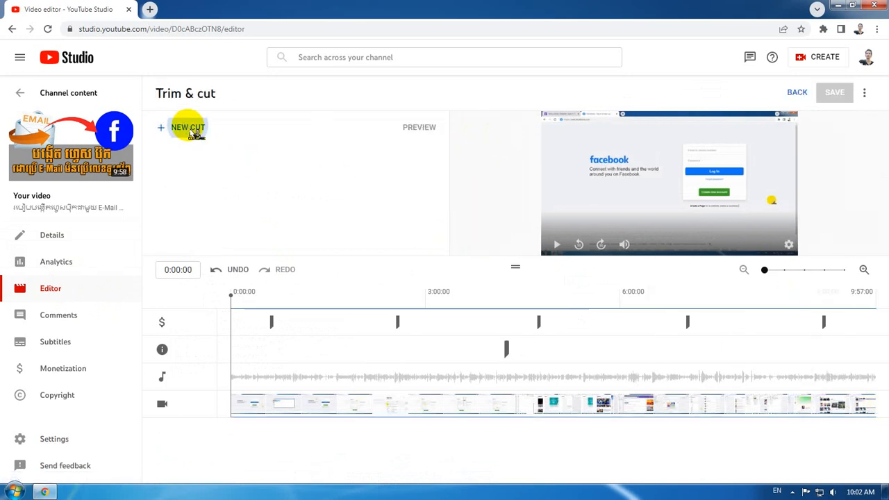
{"action": "left_click", "coordinate": [188, 128]}
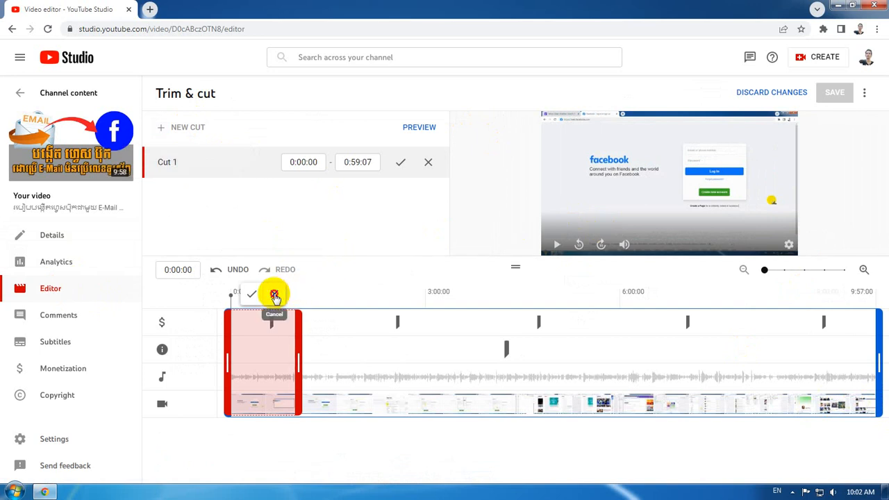
{"action": "left_click", "coordinate": [272, 294]}
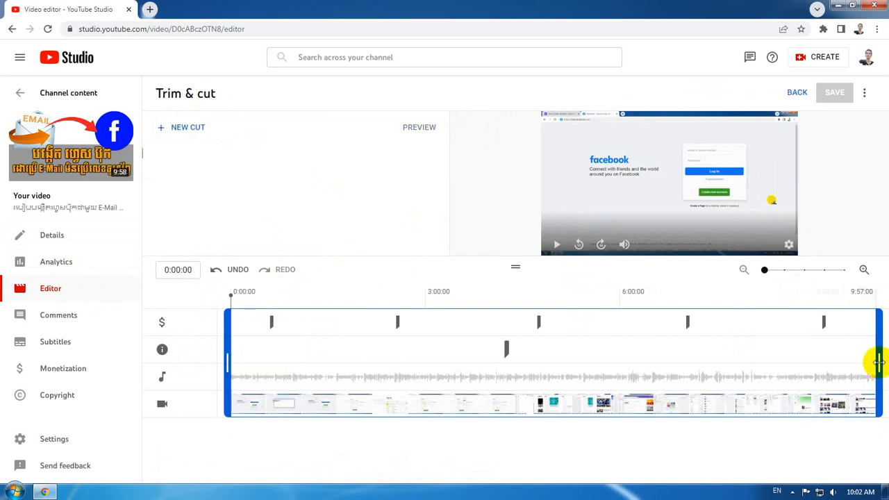
{"action": "left_click_drag", "start_coordinate": [877, 361], "coordinate": [859, 360]}
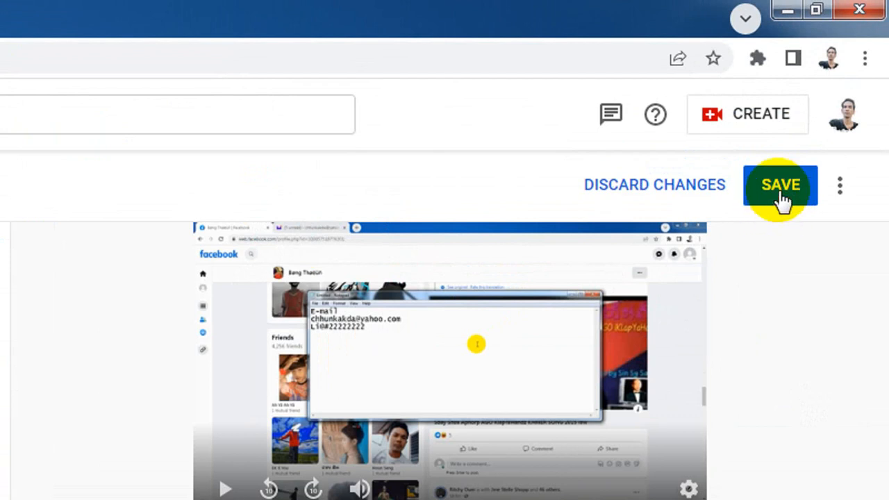
{"action": "mouse_move", "coordinate": [775, 364]}
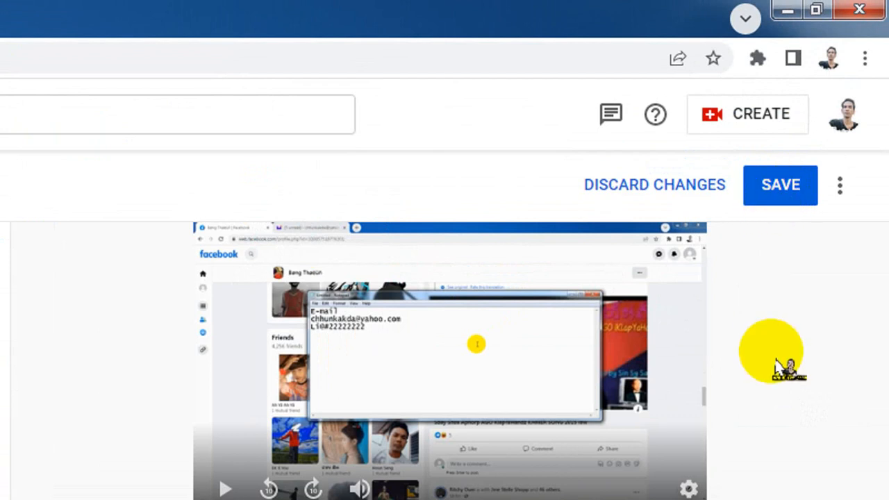